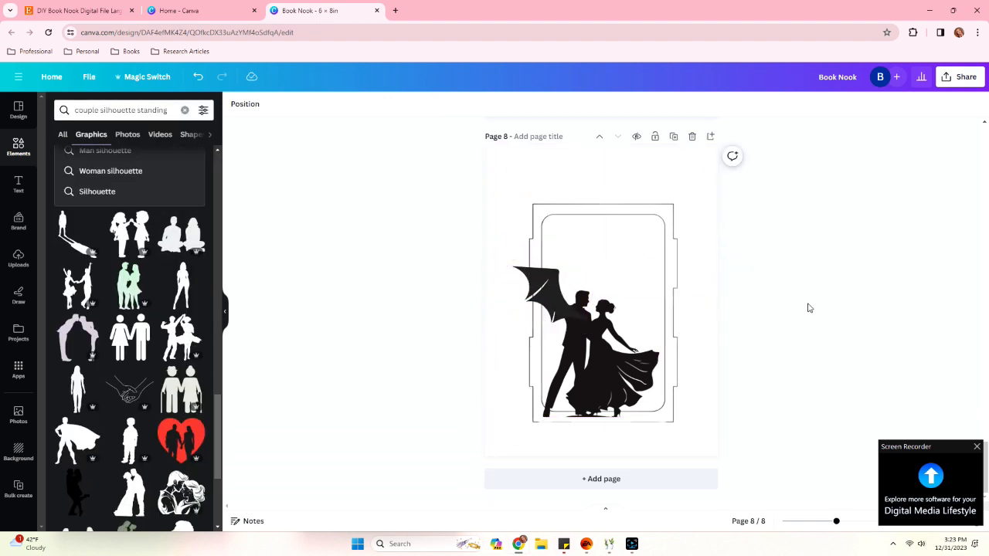
Resize the winged couple silhouette so it sits fully inside the arched frame on page 8
click(595, 340)
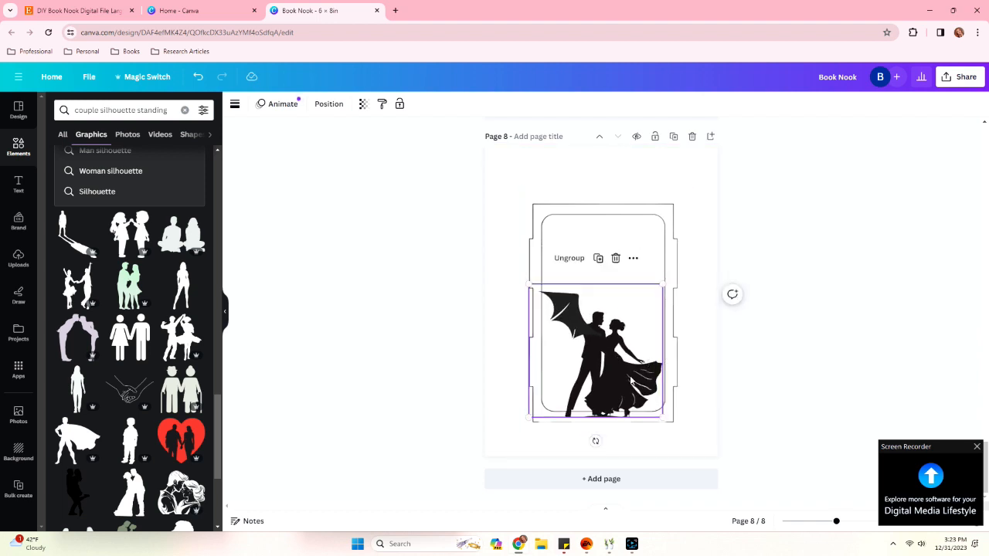
click(899, 268)
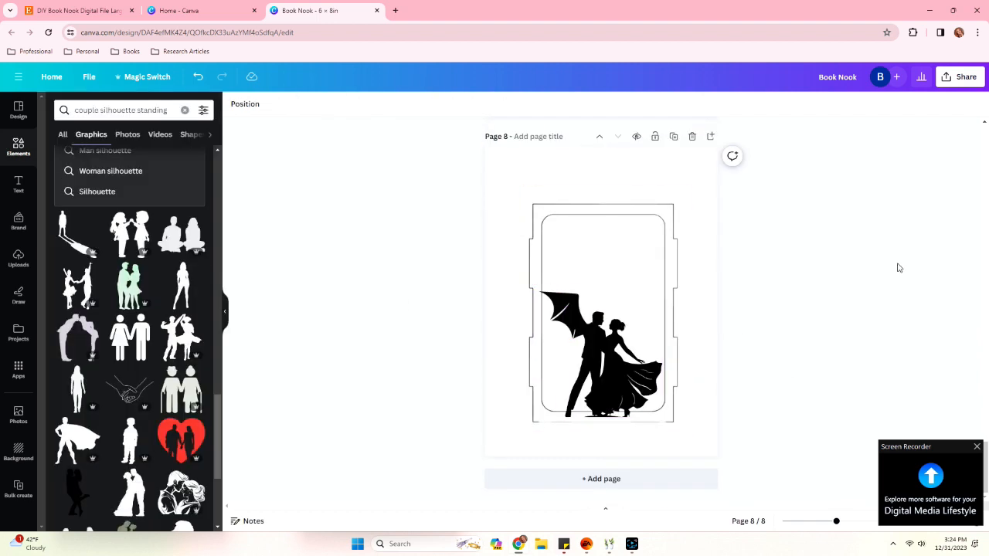